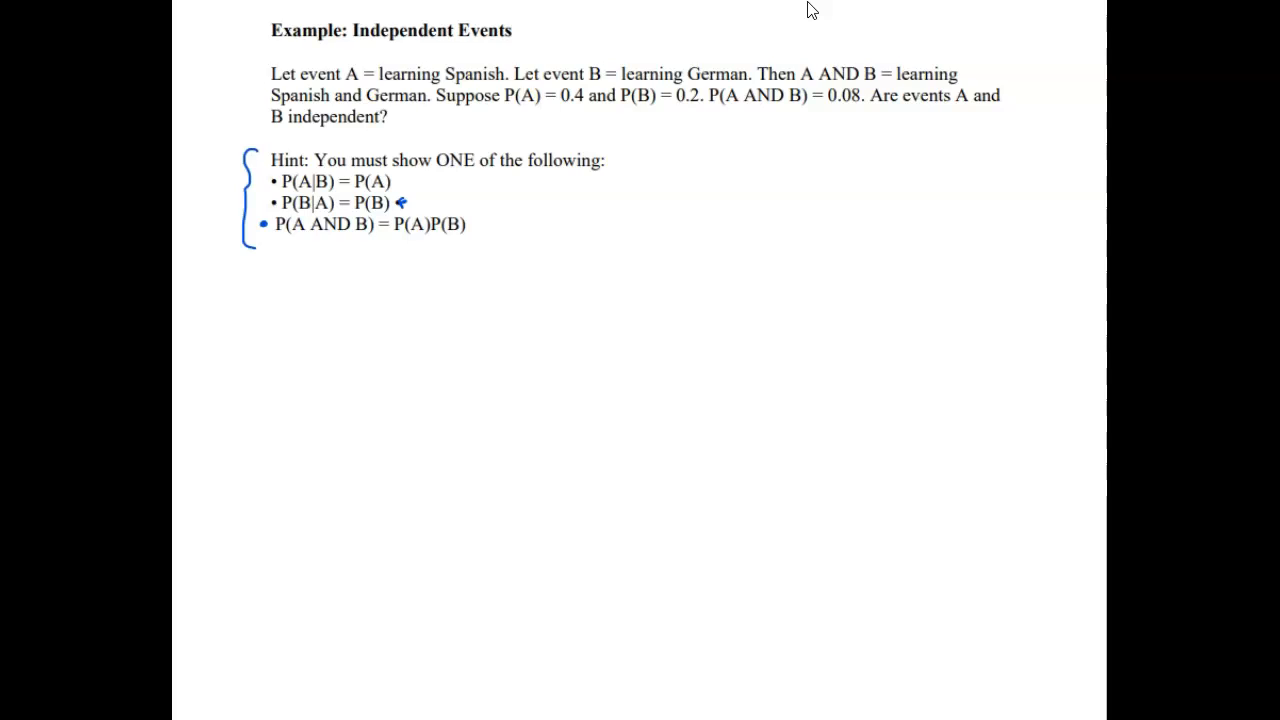
Step: Handwrite the word "independent" beneath the hint P(A AND B) = P(A)P(B)
{"action": "type", "text": "independent"}
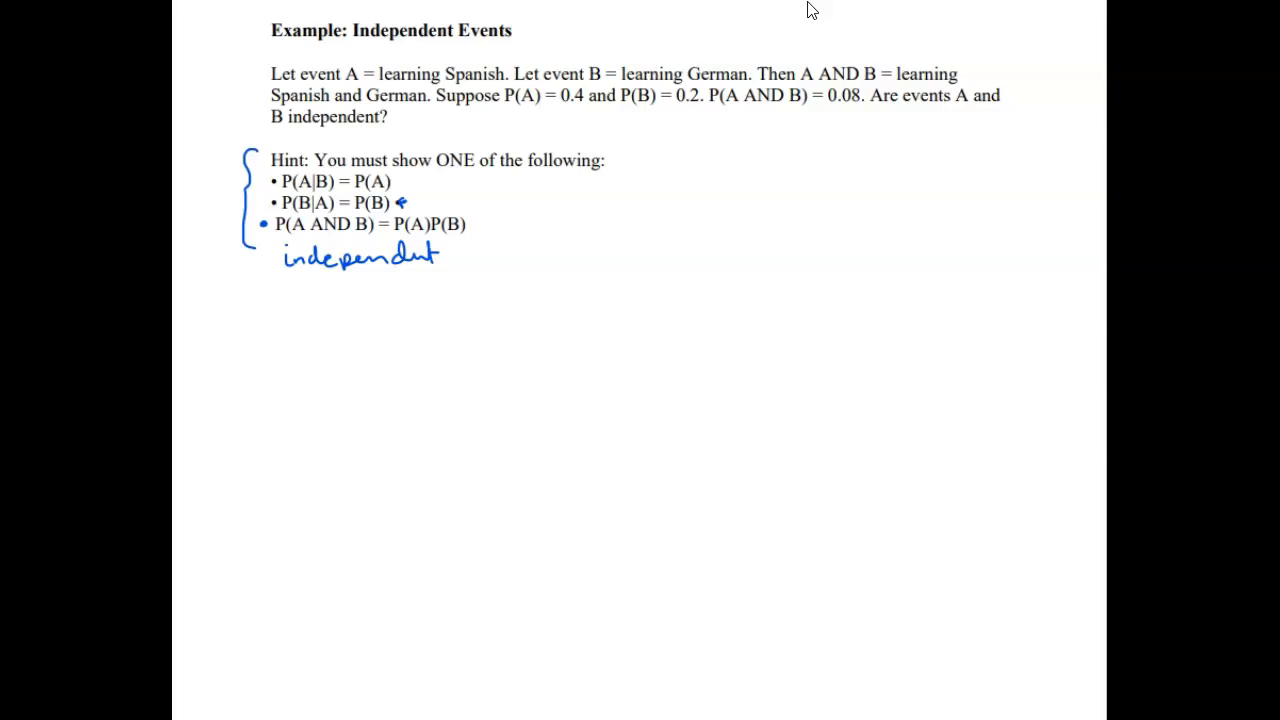
{"action": "mouse_move", "coordinate": [296, 8]}
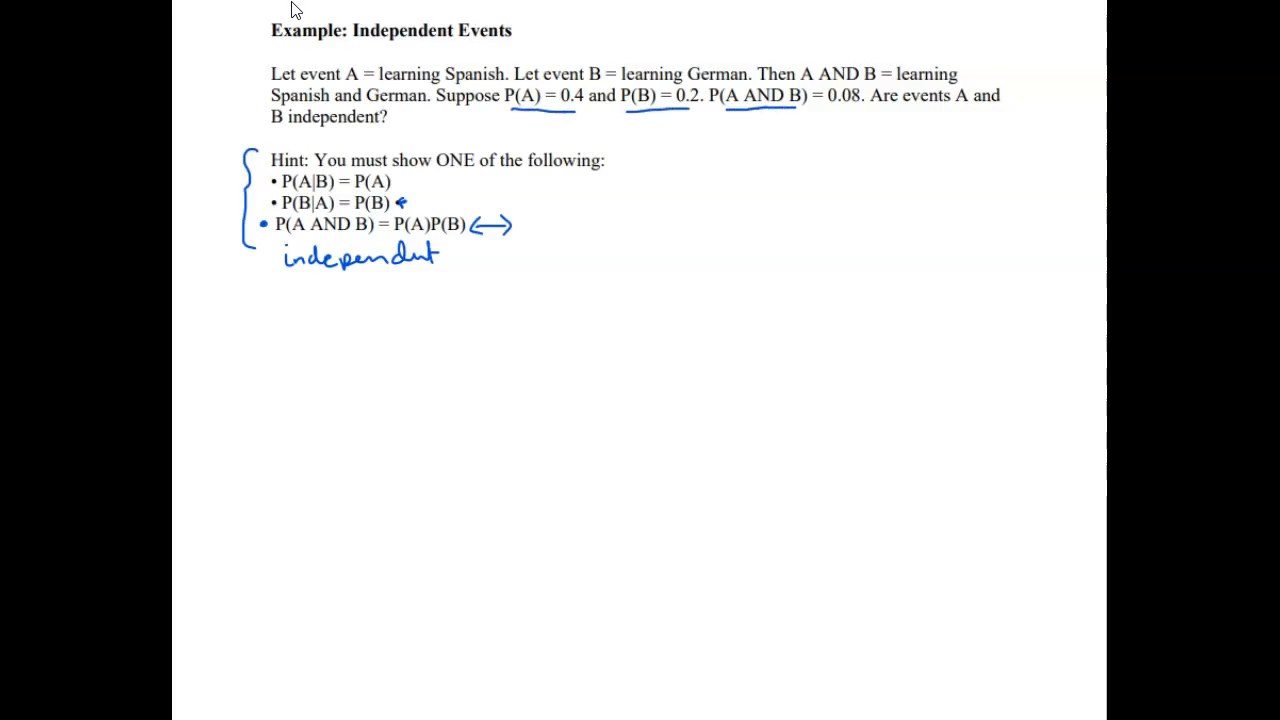
Step: Underline the given value P(A AND B) = 0.08 and begin writing the product "0.0" beside the hint
{"action": "left_click_drag", "start_coordinate": [724, 110], "coordinate": [856, 110]}
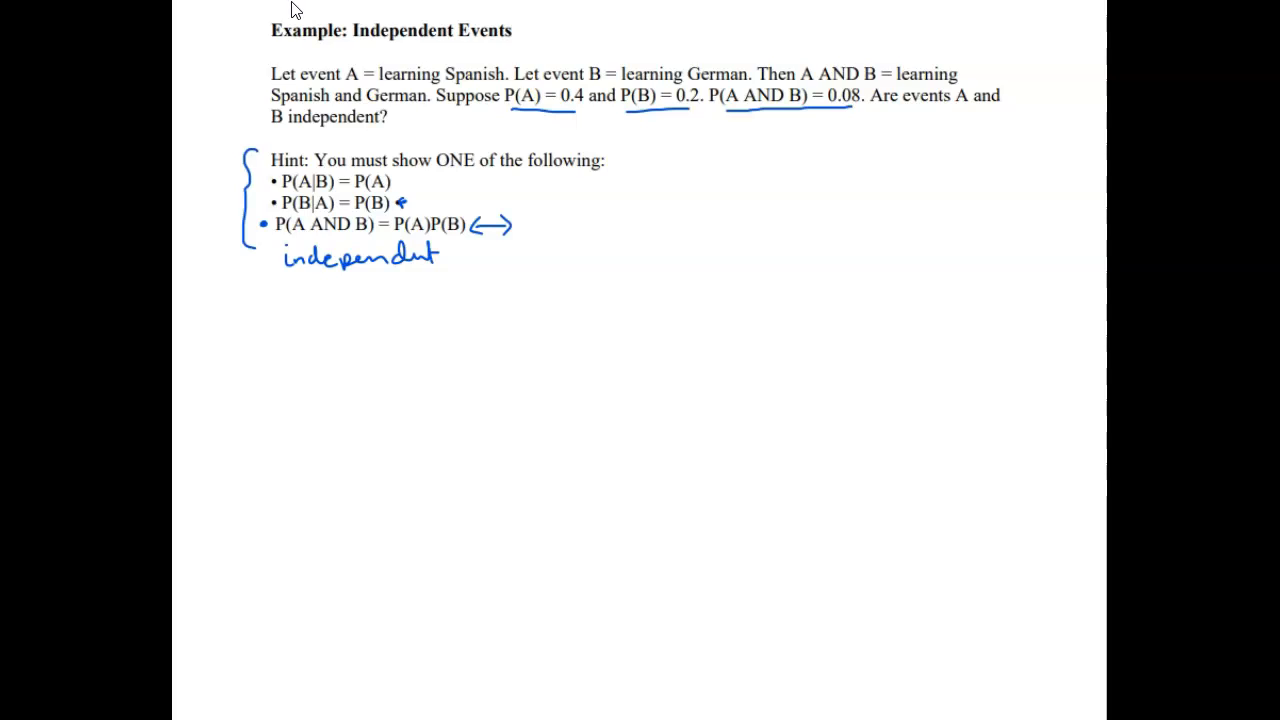
{"action": "type", "text": "0.0"}
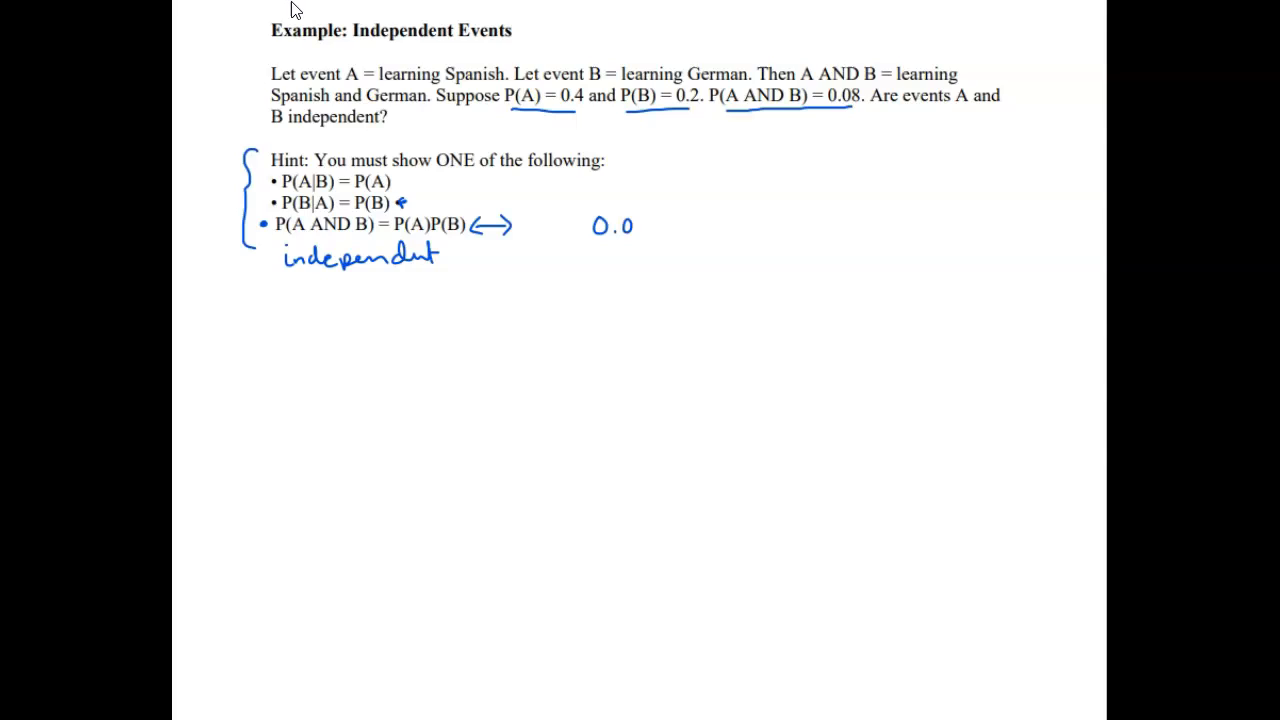